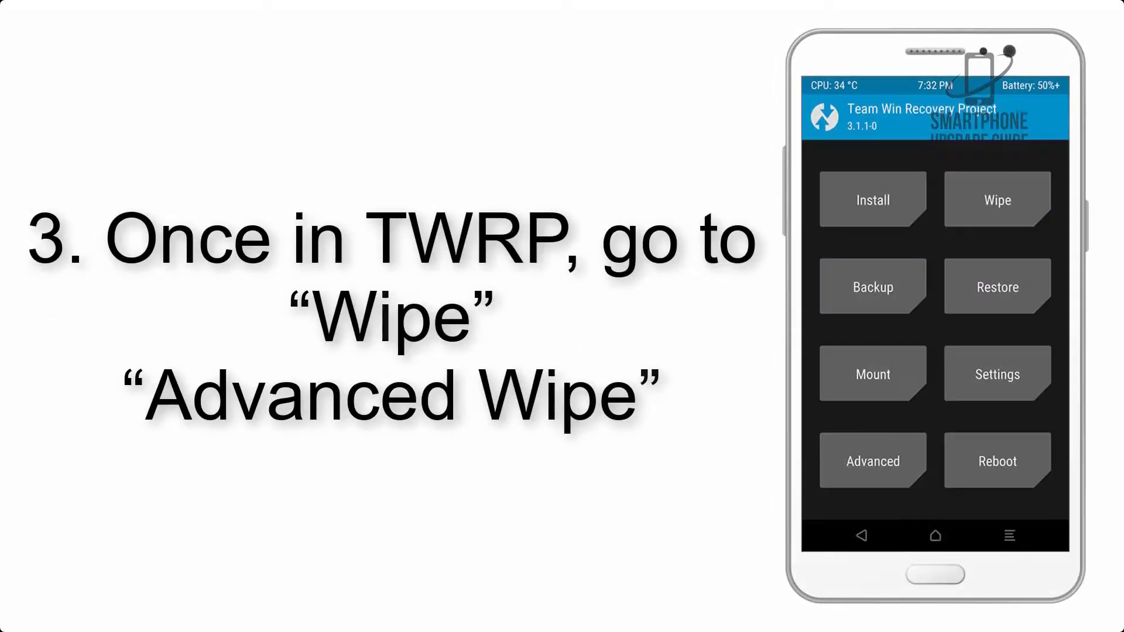
Step: Go through Wipe > Advanced Wipe, then Install to list /sdcard/Download with AOSP_ROM.zip and G-Apps.zip
click(995, 199)
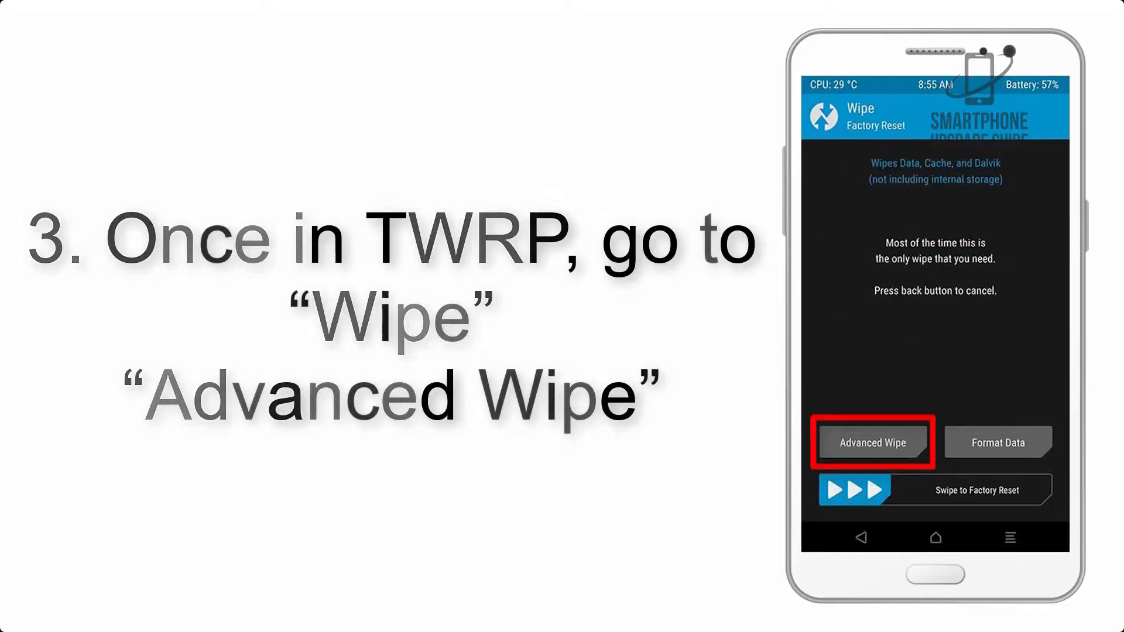
click(871, 443)
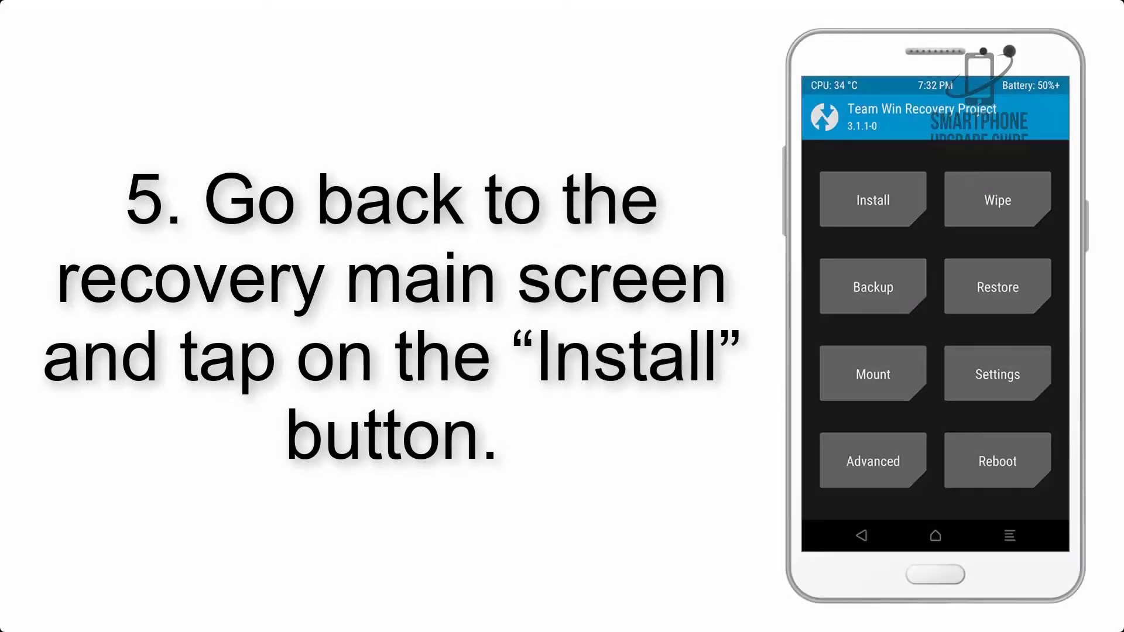
click(871, 199)
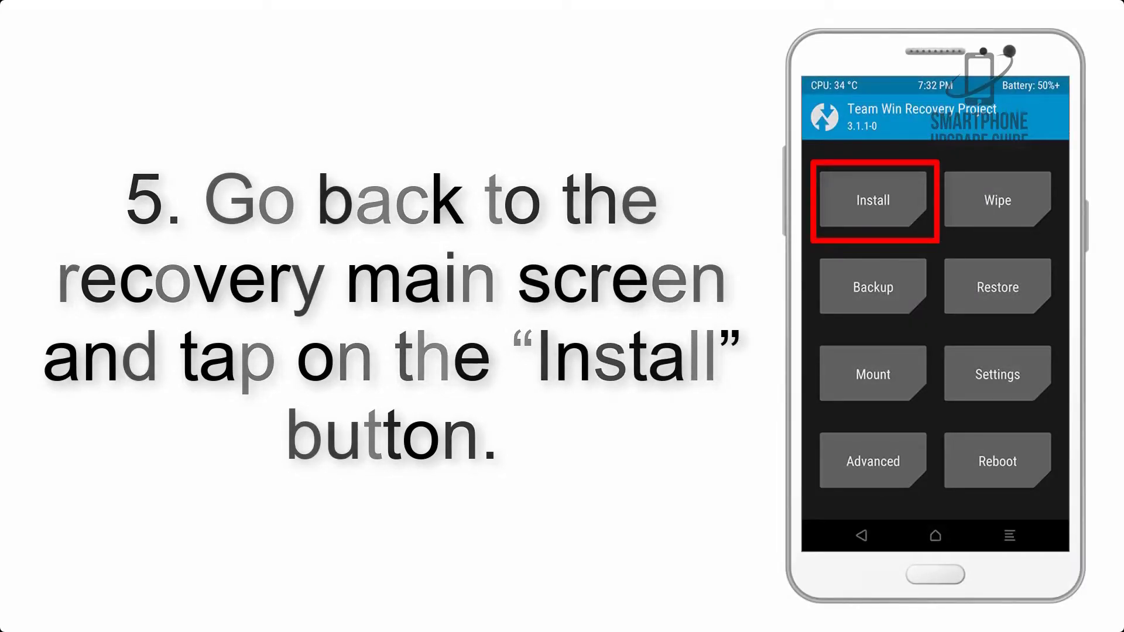
click(871, 199)
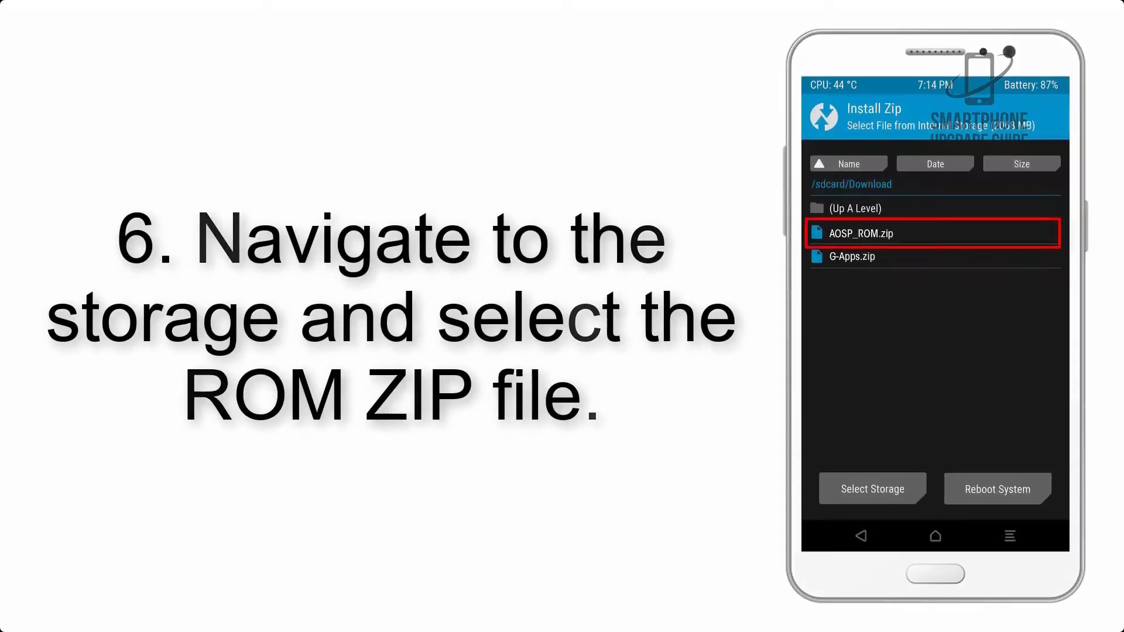